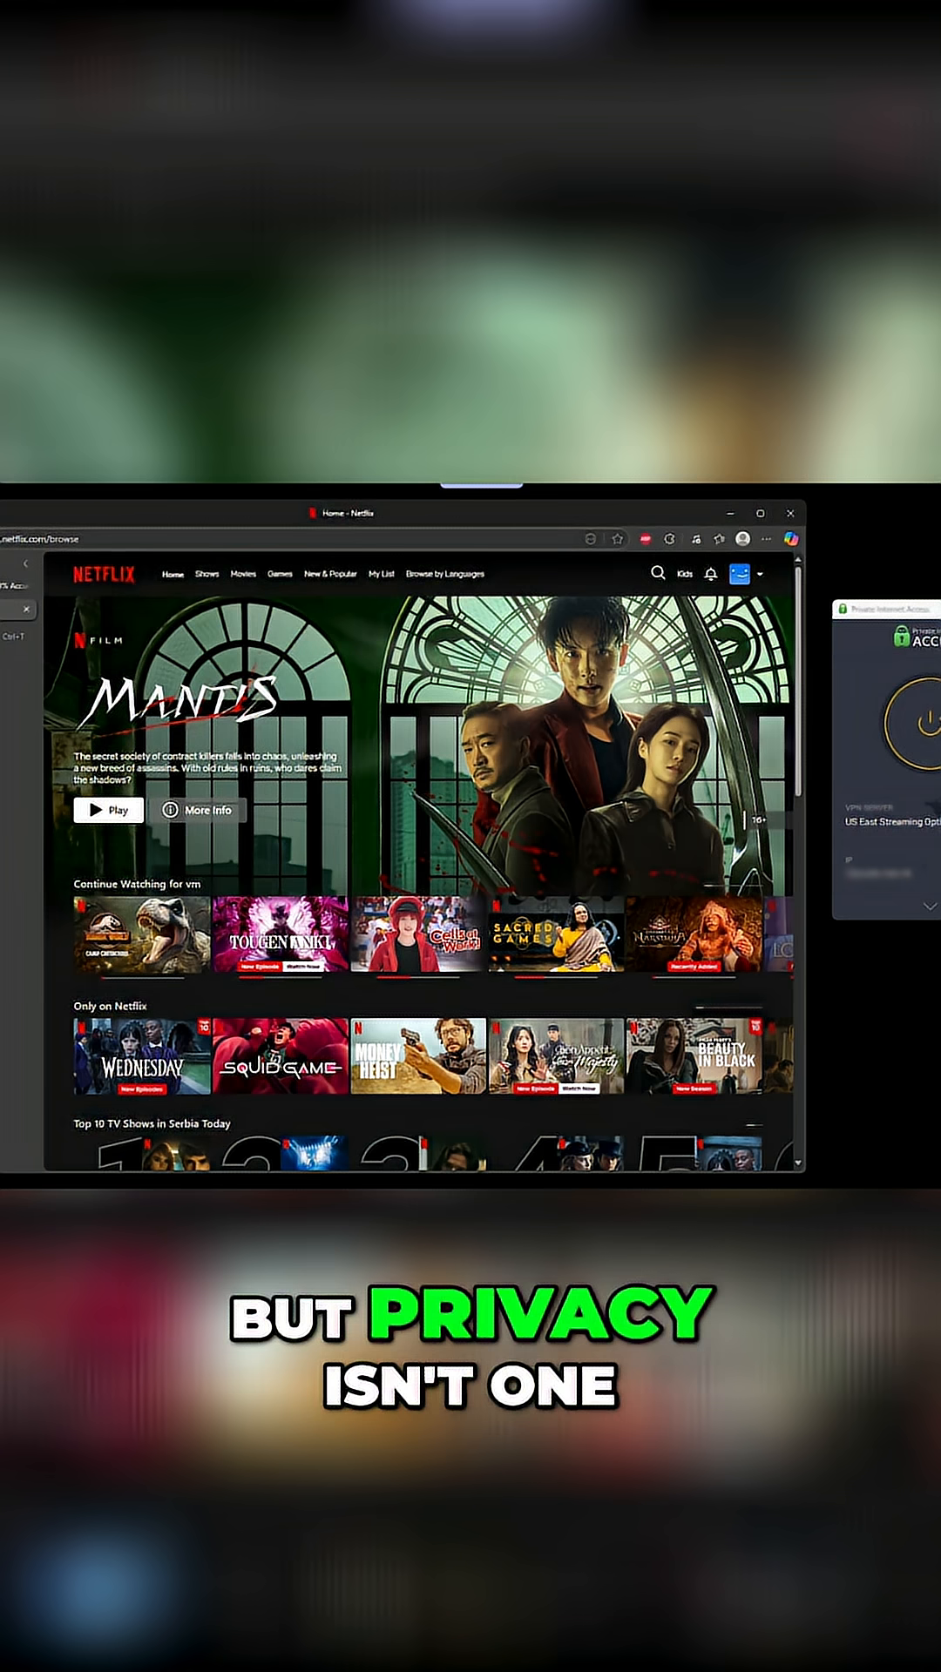
# Scroll the Netflix home page, then view Google results for 'vpn mentor what is my IP'
pyautogui.scroll(-3)
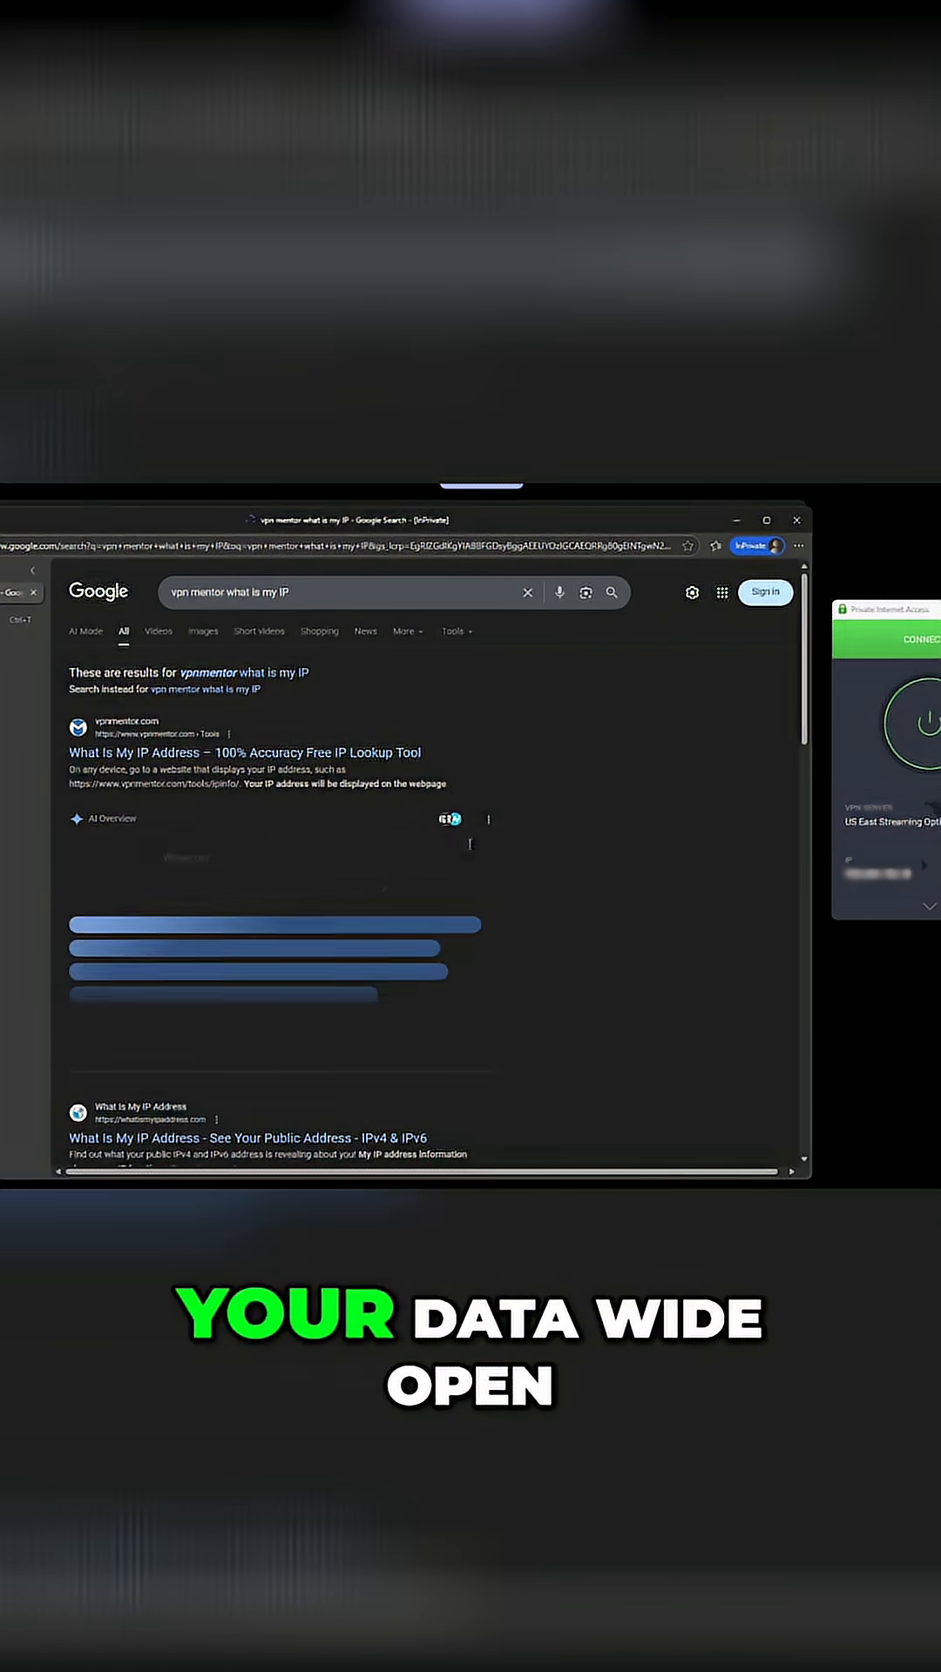
# Go back to Netflix in the private window while PIA stays on US East Streaming Optimized
pyautogui.click(243, 751)
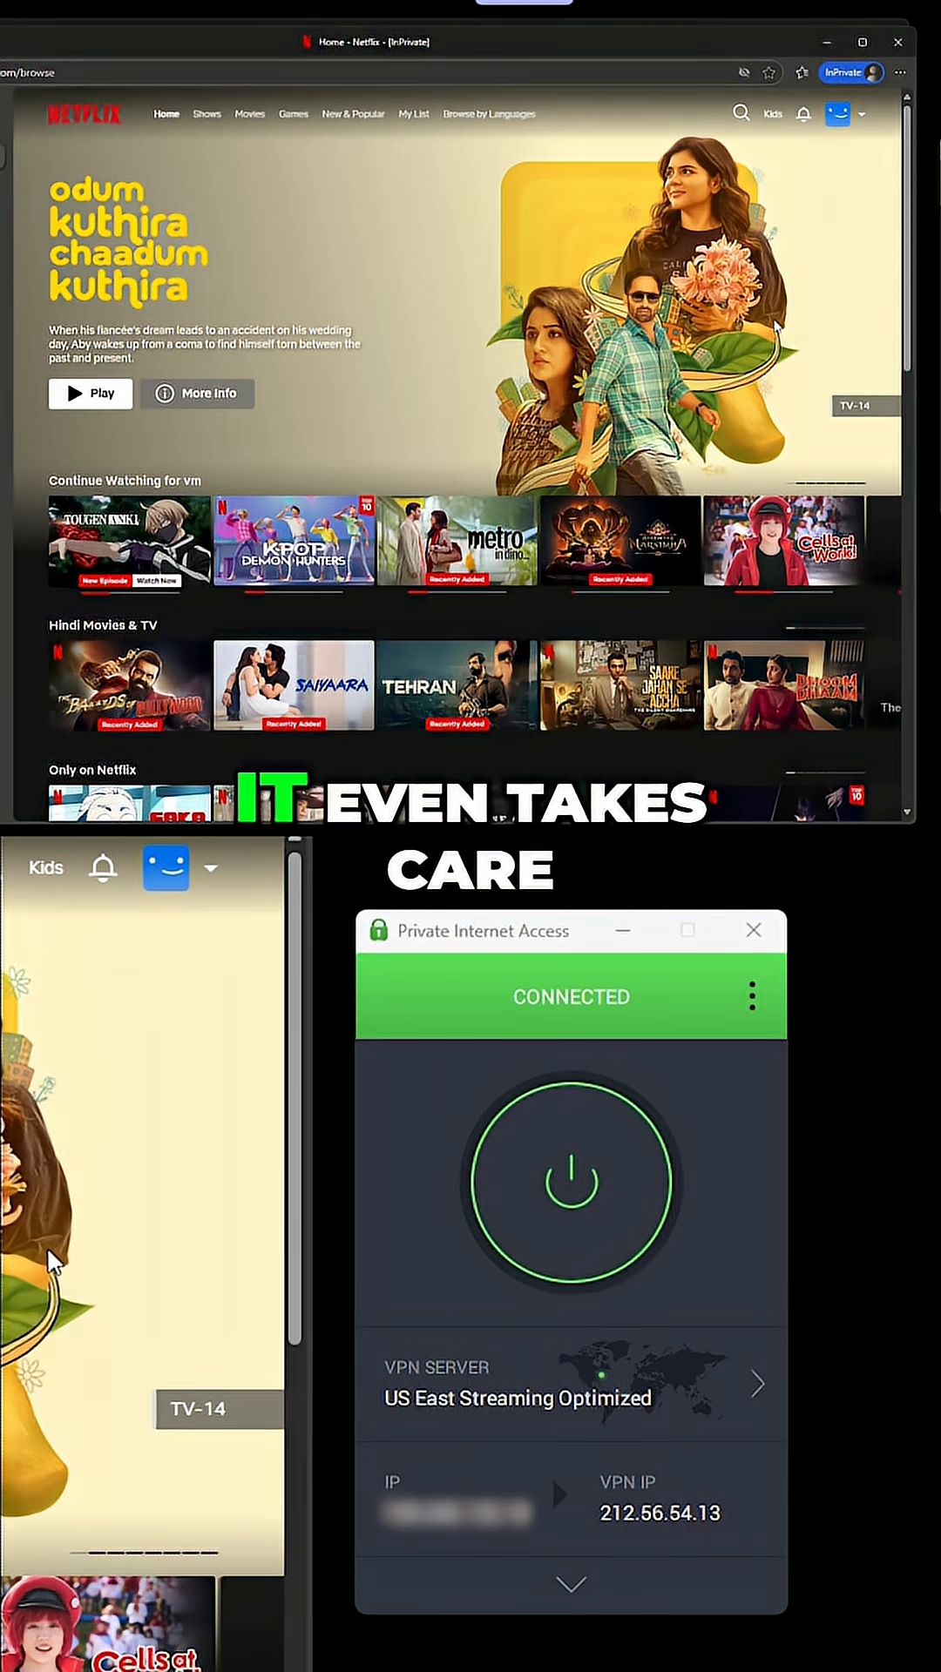
pyautogui.scroll(-3)
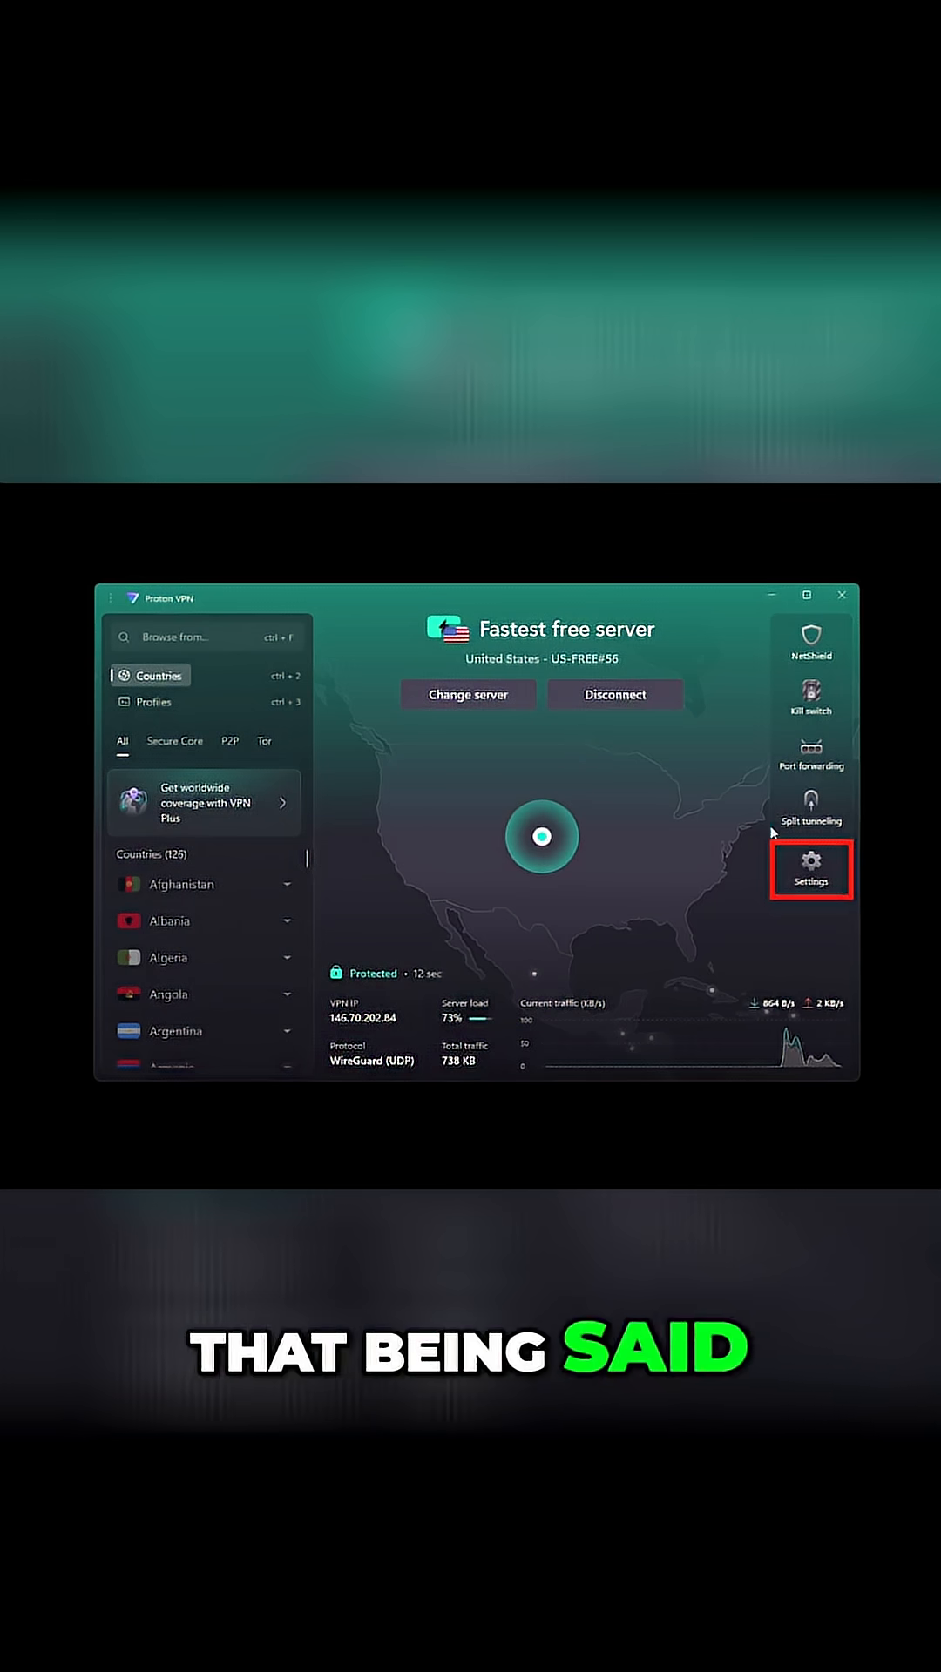
# Open Proton VPN's Settings and its Kill switch page to enable the kill switch
pyautogui.click(809, 867)
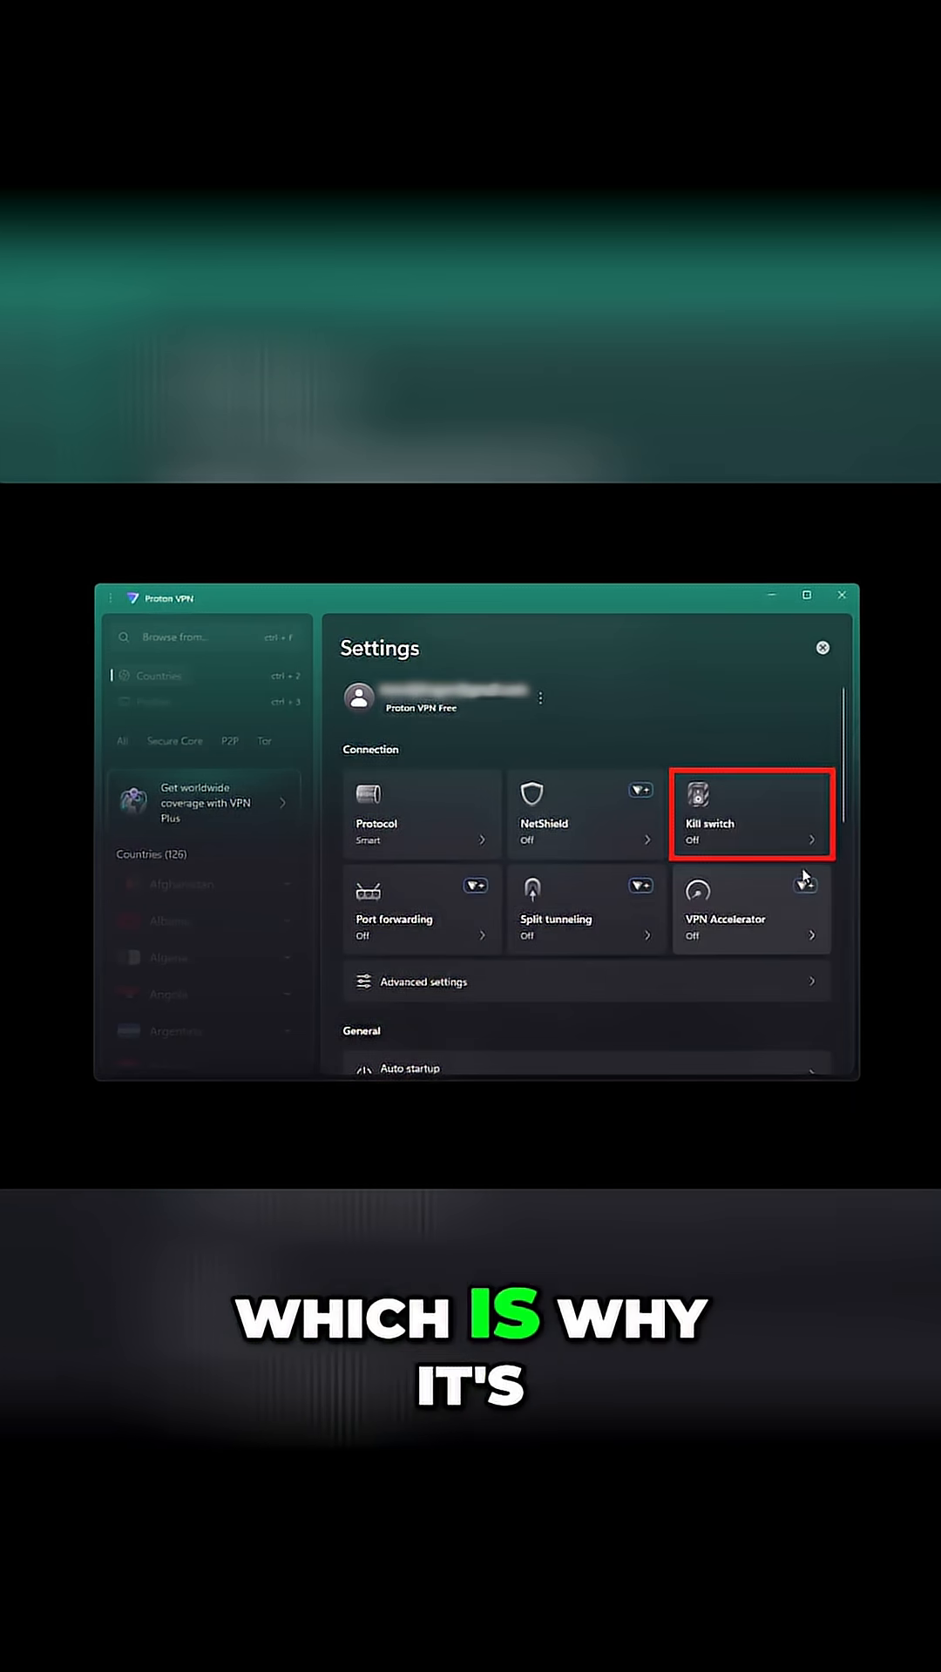
pyautogui.click(750, 814)
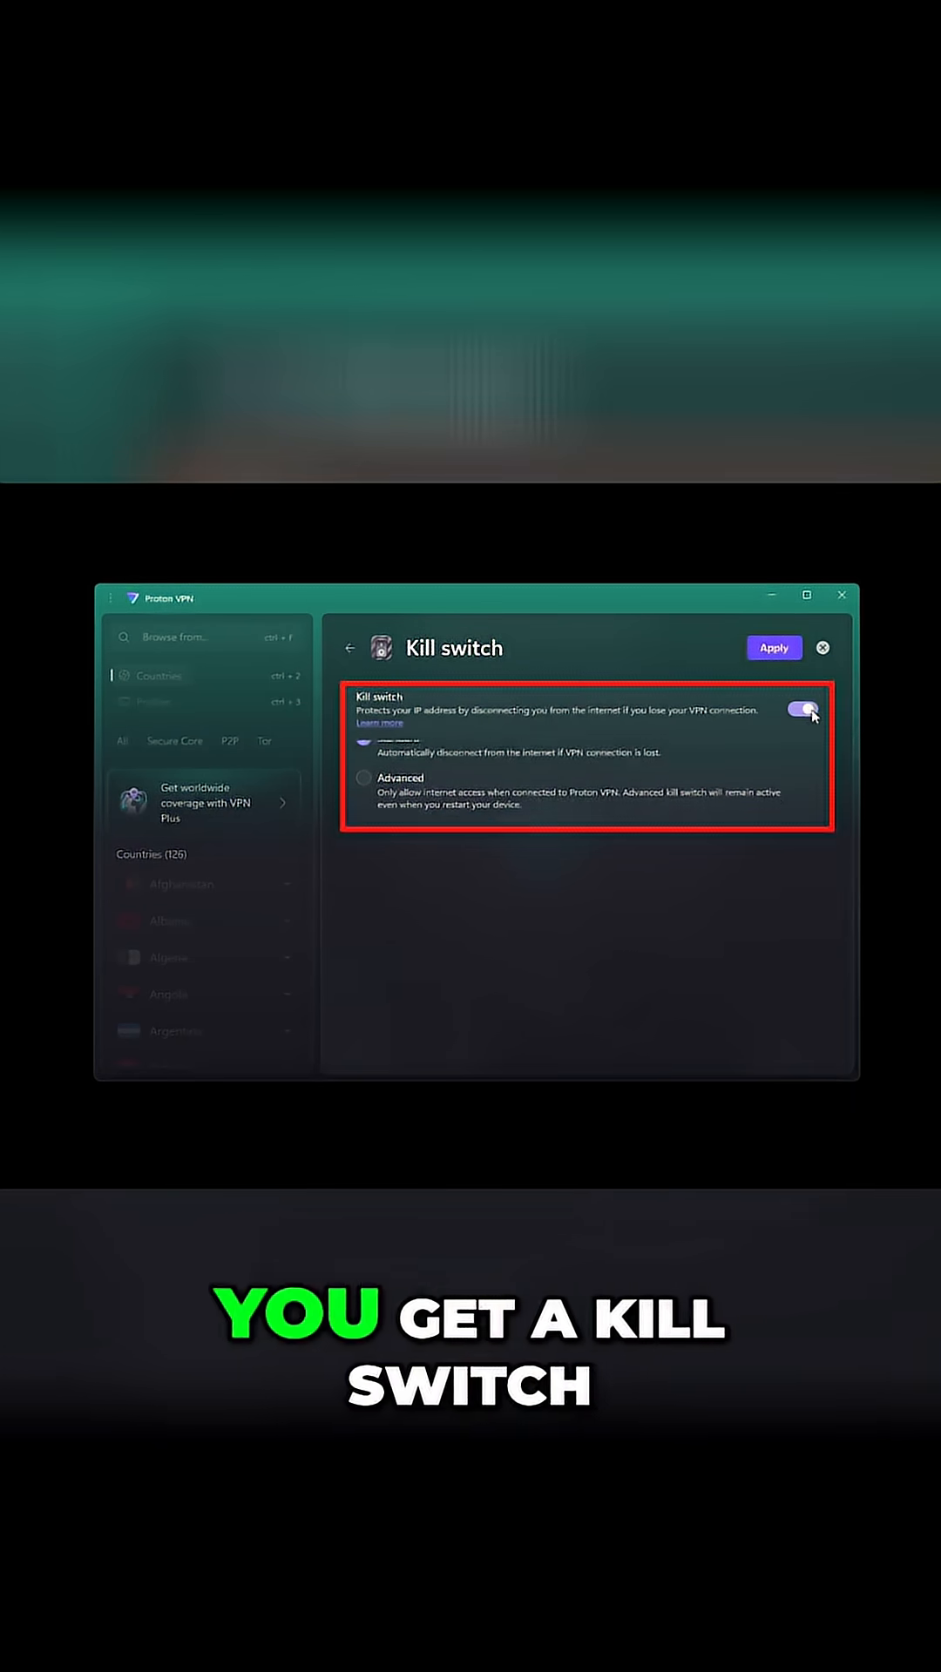